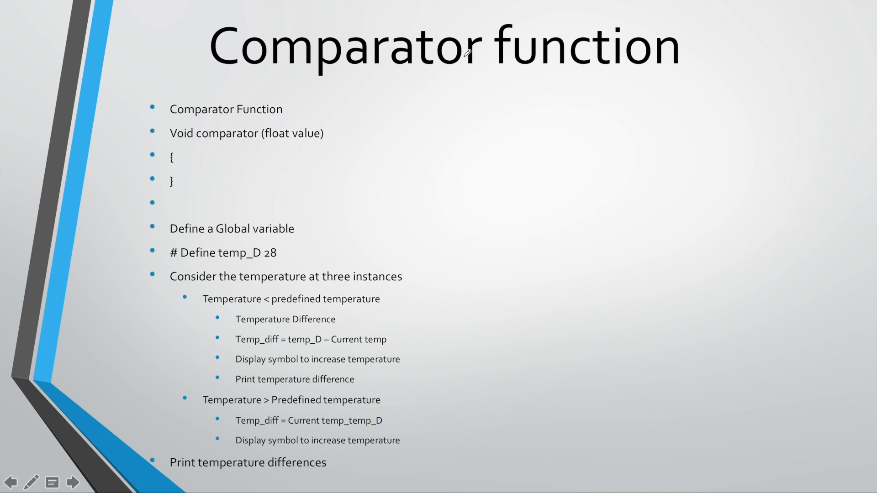
mouse_move(427, 122)
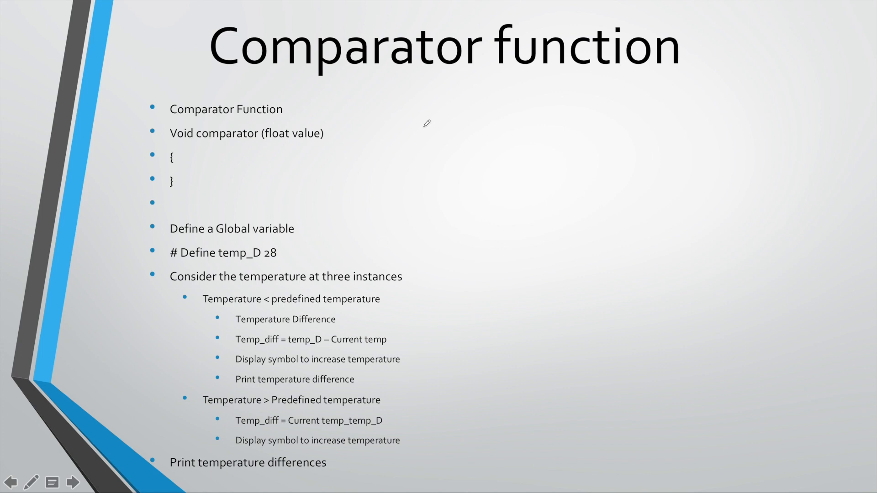
mouse_move(243, 116)
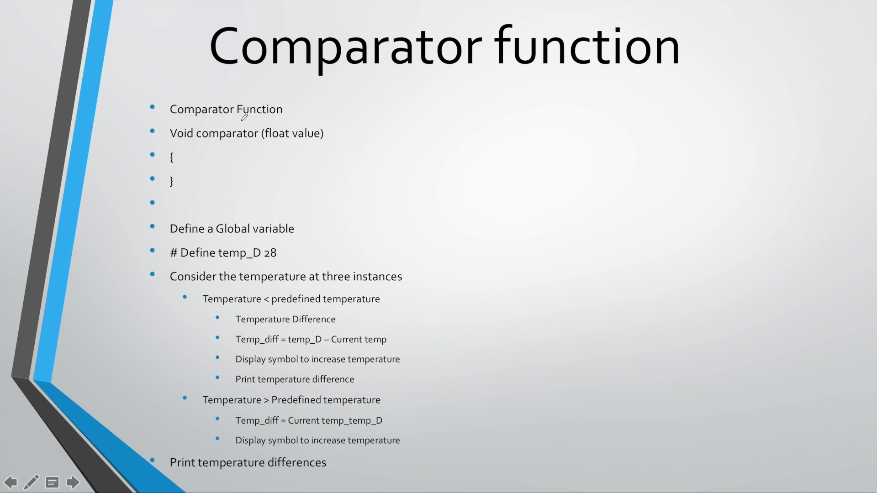
mouse_move(190, 126)
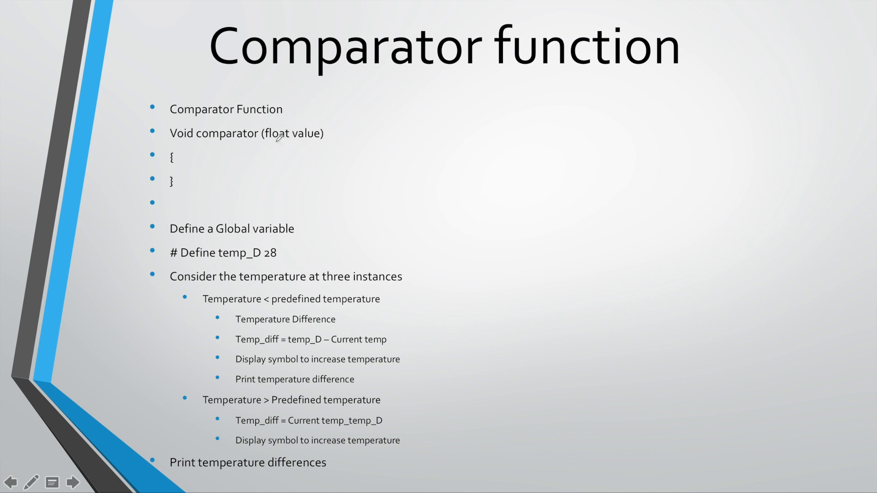
mouse_move(311, 131)
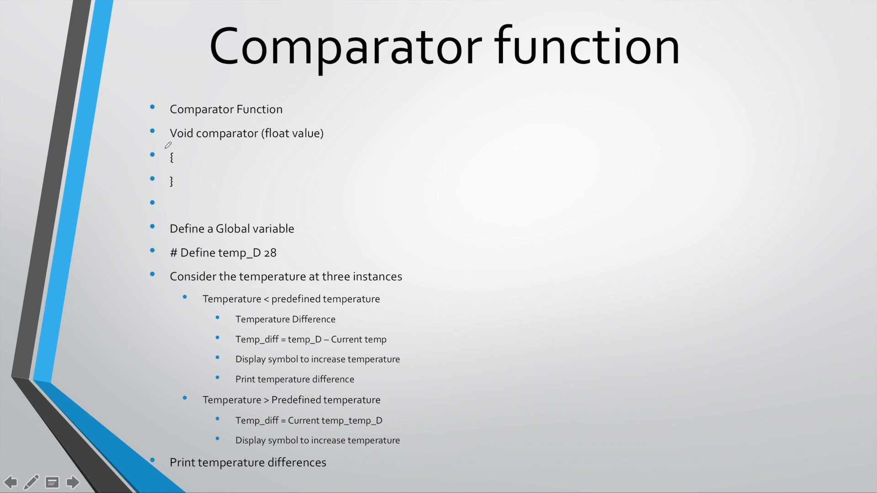
mouse_move(183, 160)
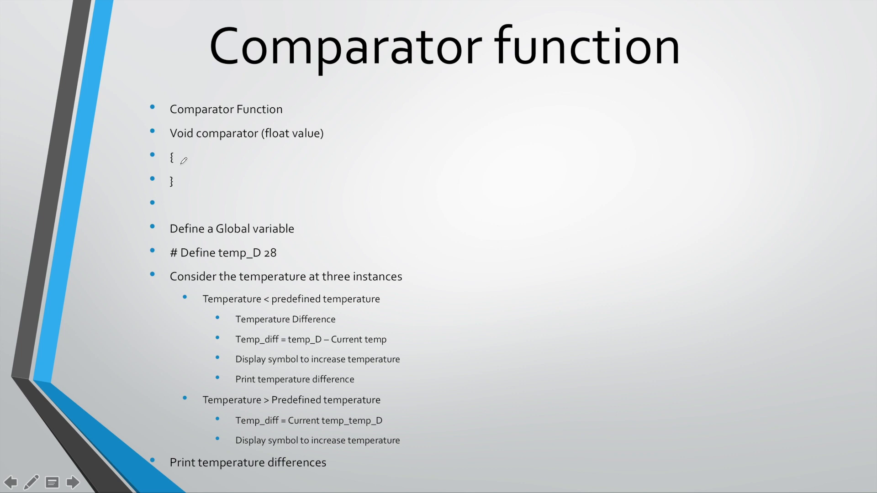
mouse_move(200, 167)
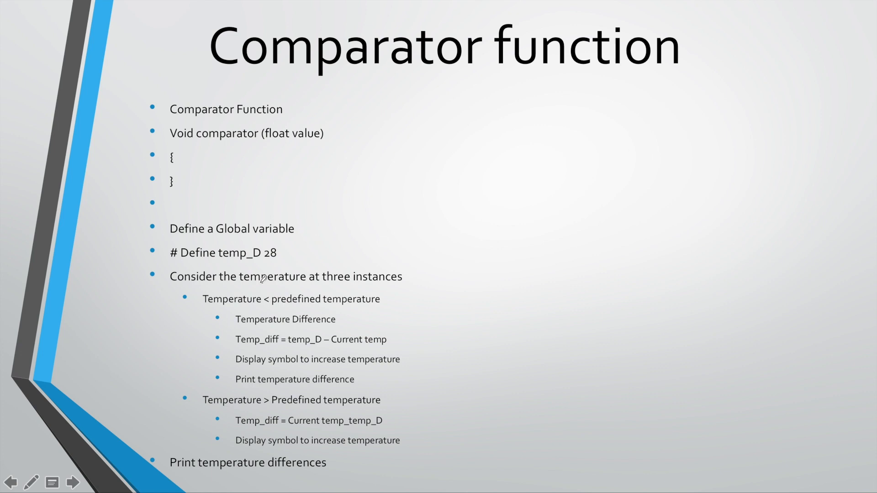
mouse_move(245, 254)
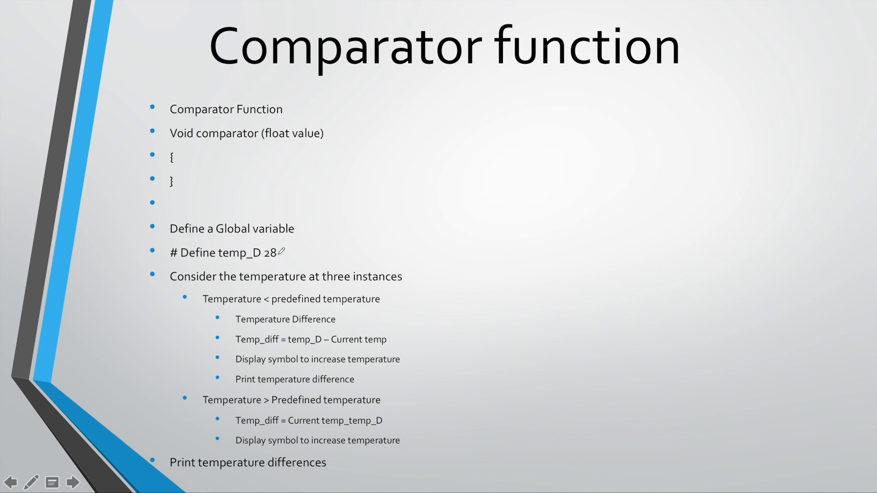
mouse_move(249, 251)
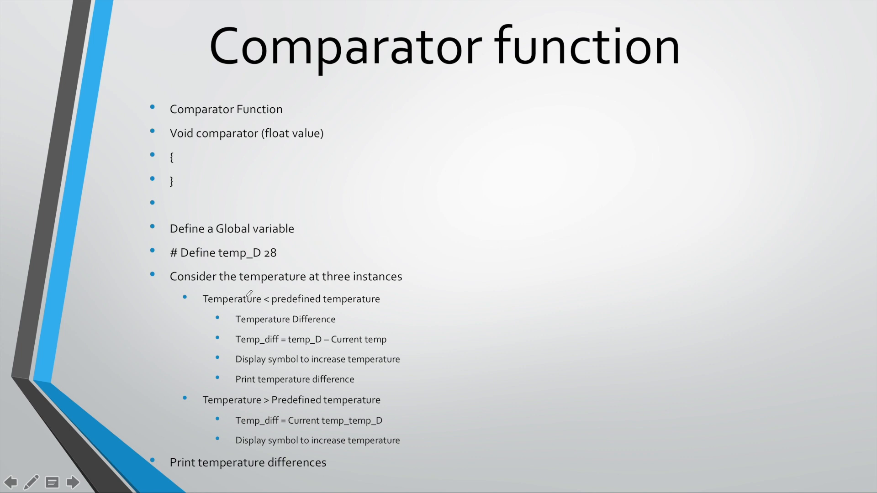
mouse_move(307, 297)
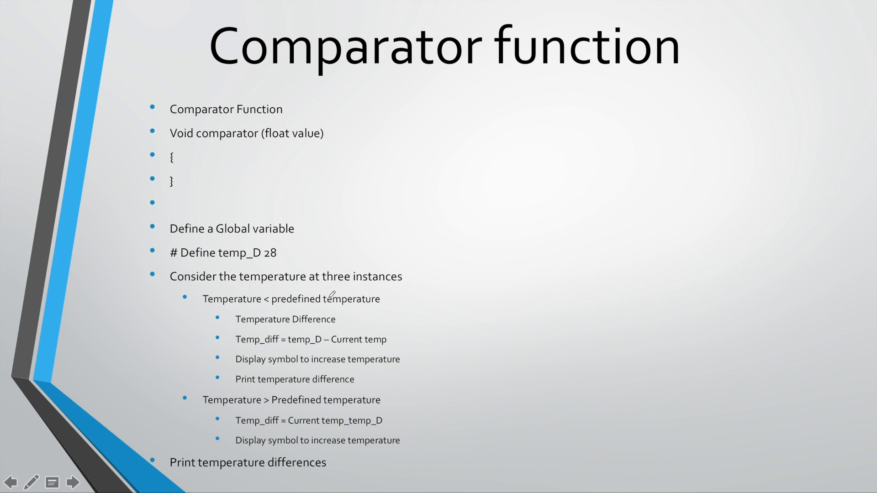
mouse_move(361, 295)
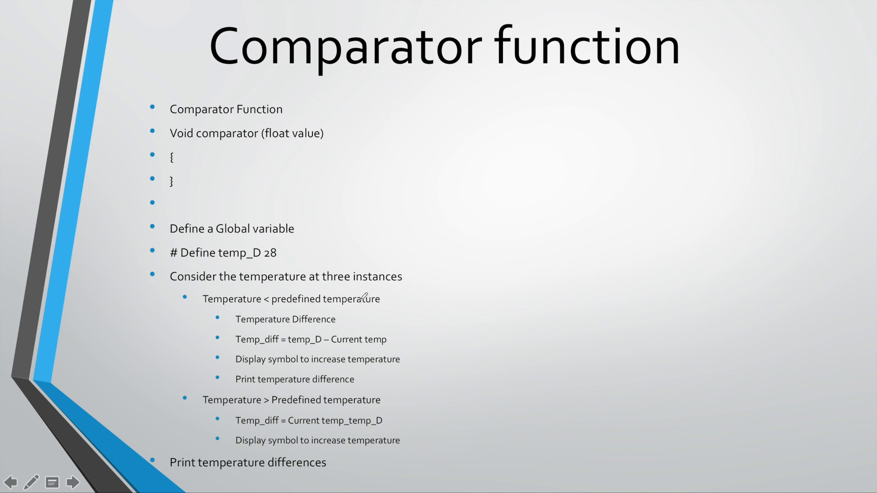
mouse_move(290, 319)
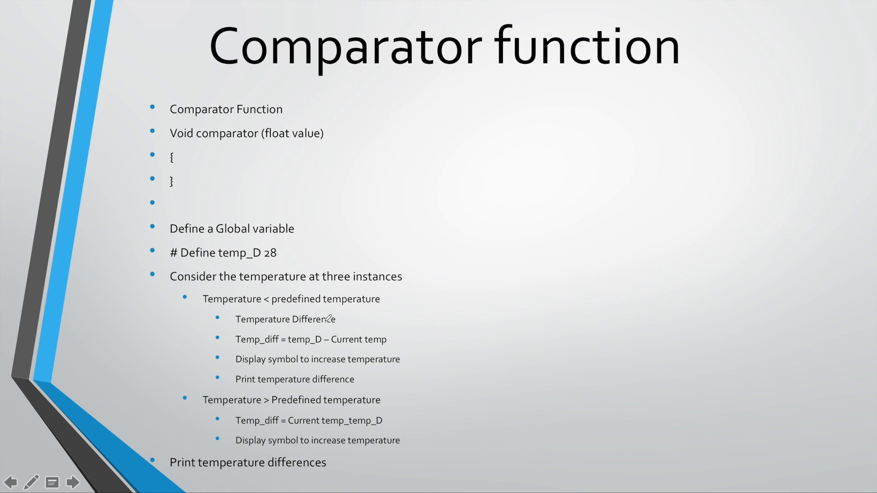
mouse_move(277, 343)
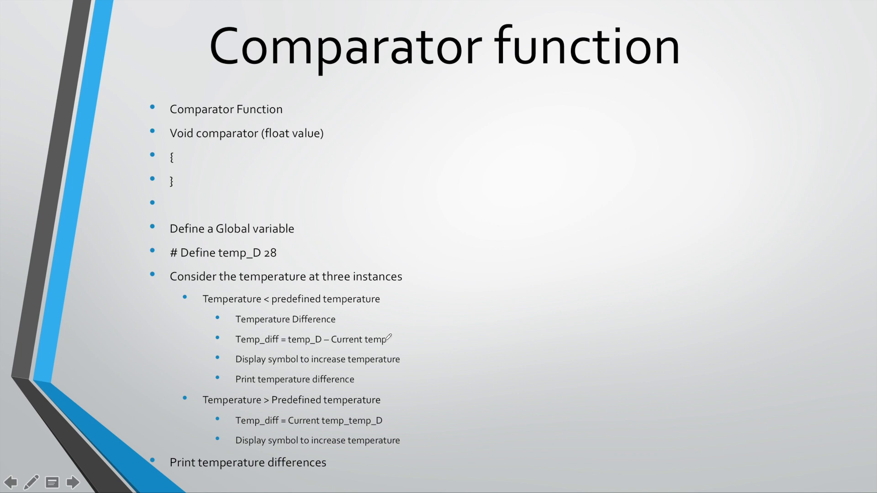
mouse_move(432, 336)
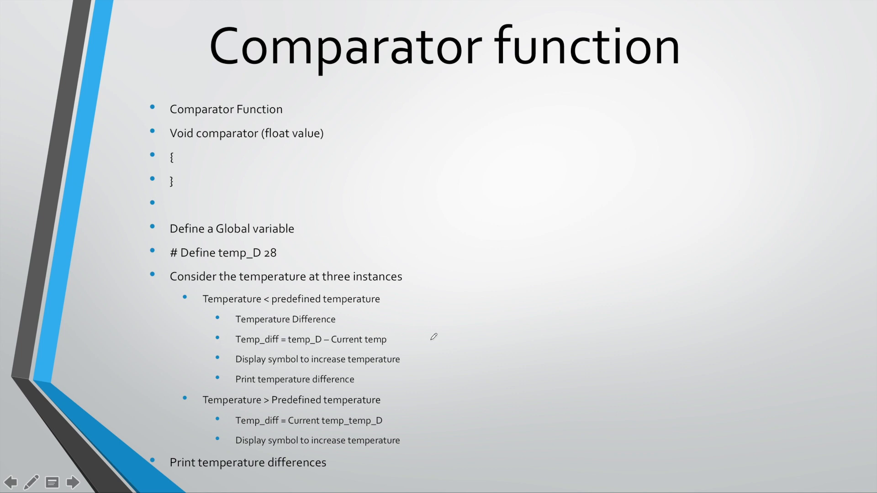
mouse_move(243, 338)
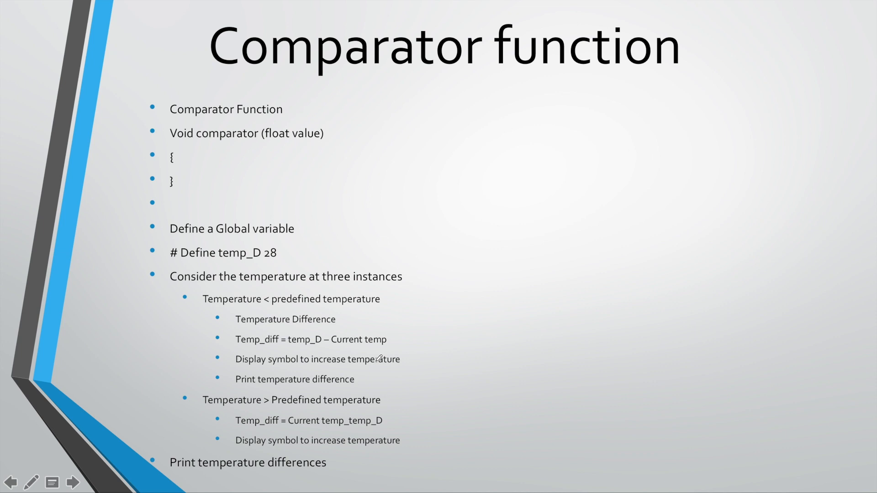
mouse_move(293, 336)
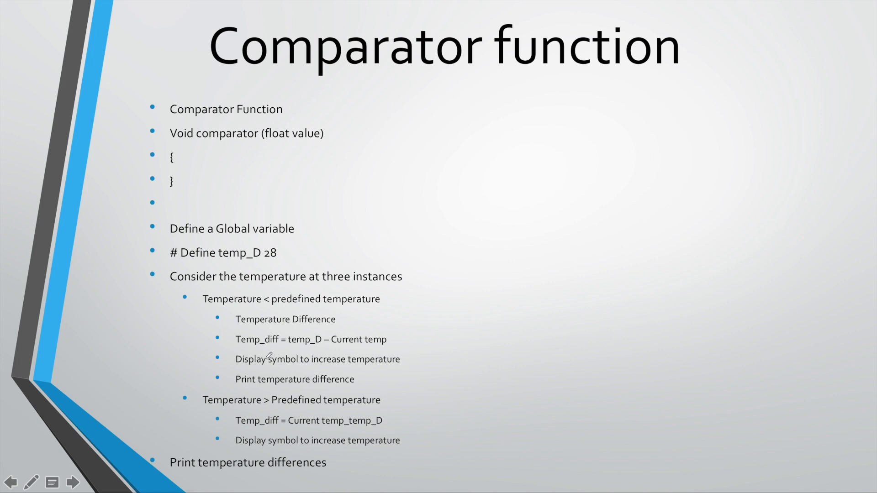
mouse_move(397, 359)
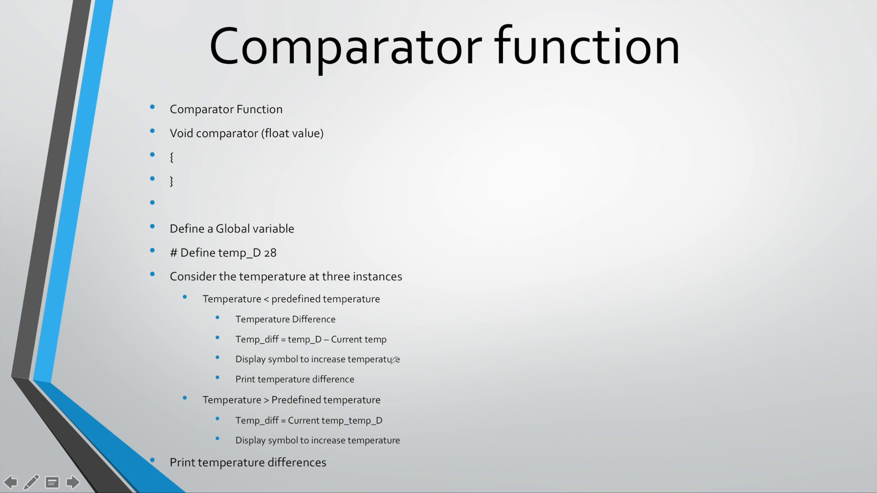
mouse_move(334, 379)
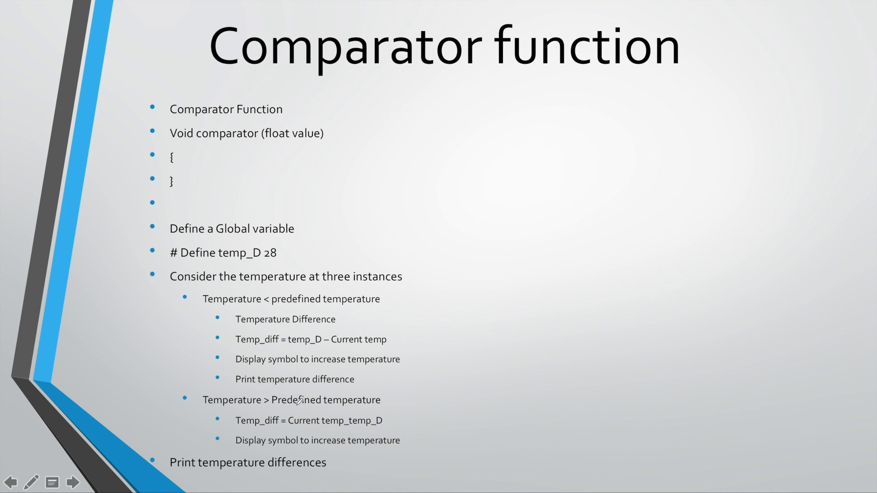
mouse_move(398, 391)
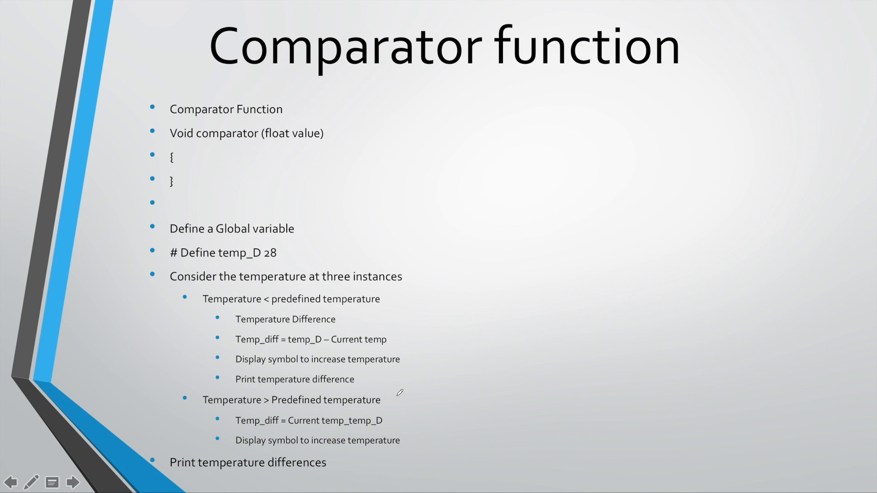
mouse_move(355, 416)
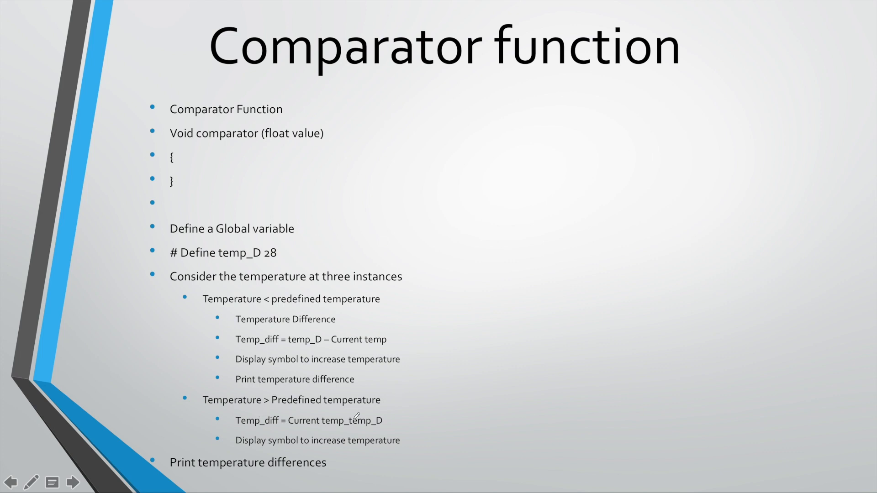